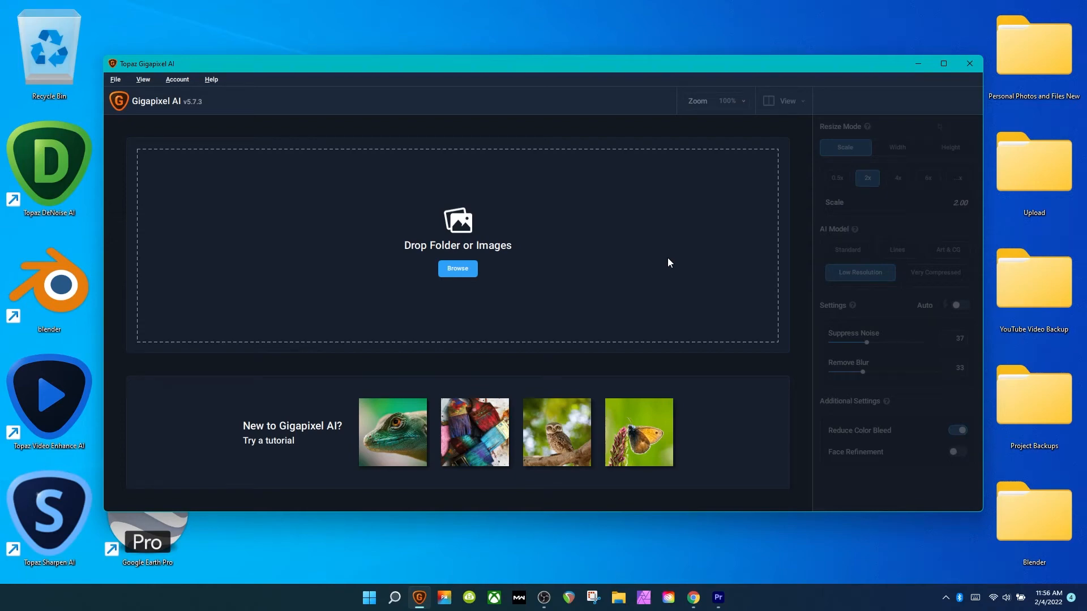
{"action": "mouse_move", "coordinate": [490, 150]}
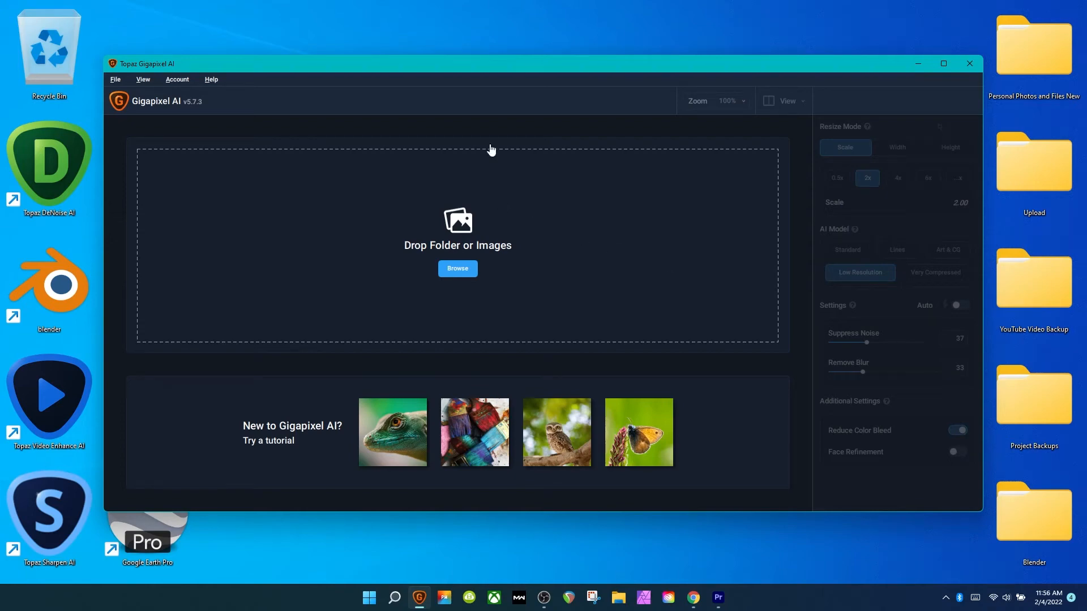
{"action": "mouse_move", "coordinate": [548, 44]}
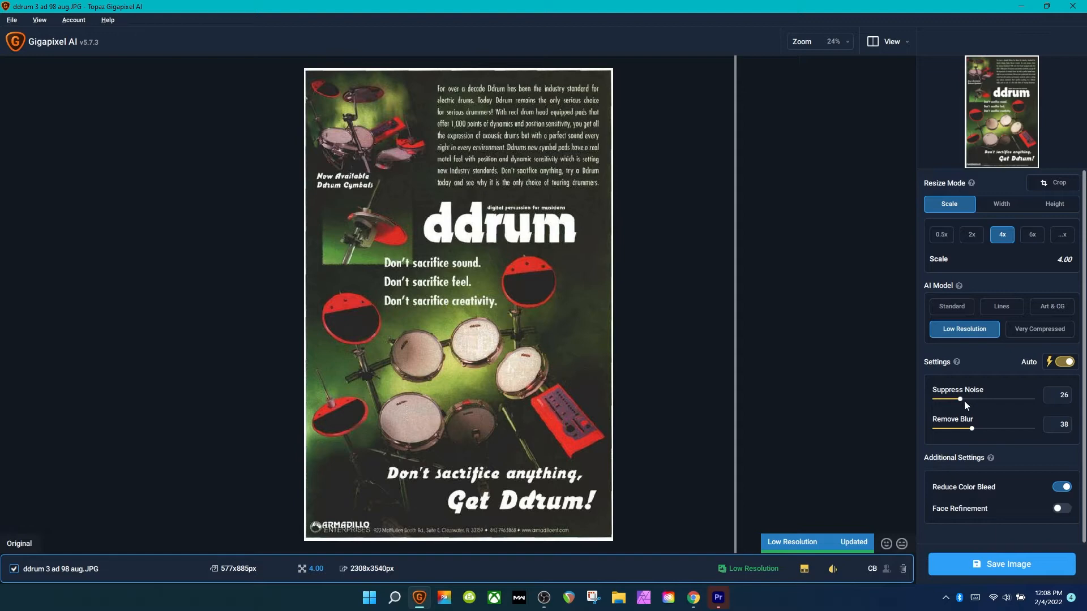
{"action": "mouse_move", "coordinate": [1036, 432]}
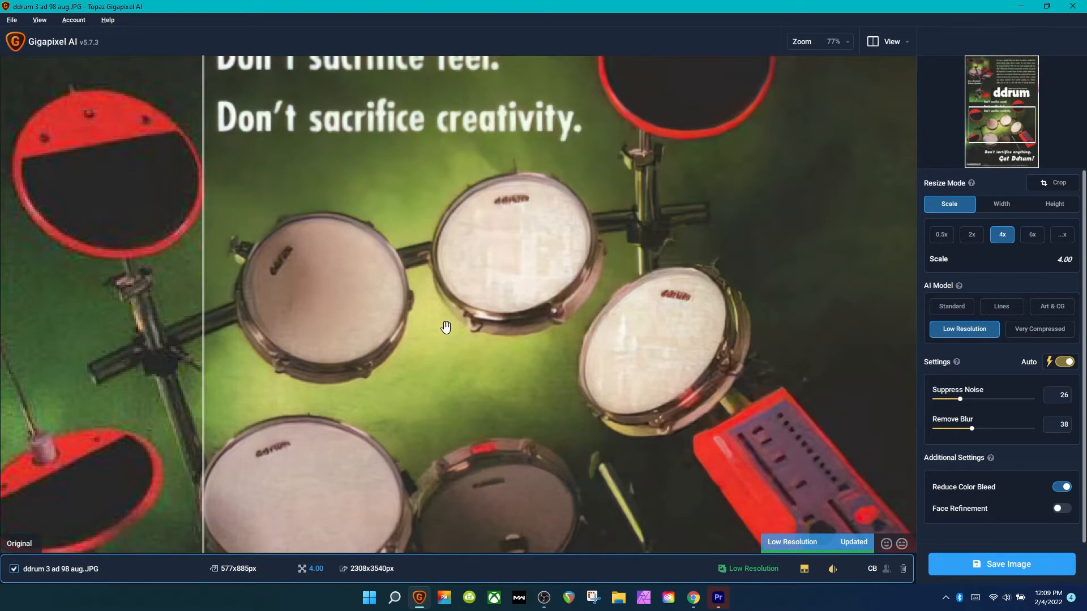
{"action": "mouse_move", "coordinate": [695, 473]}
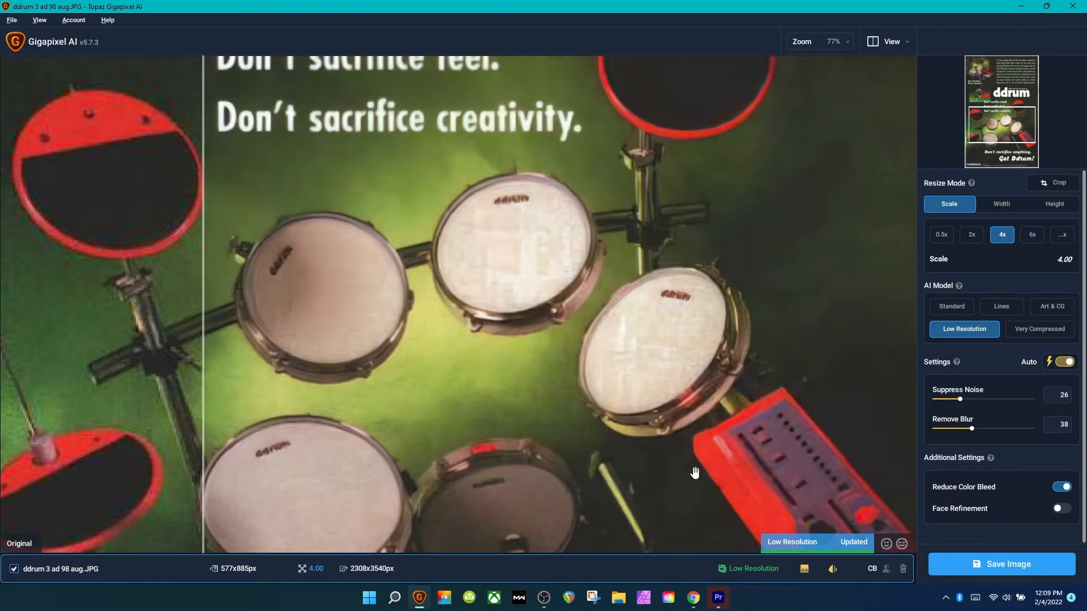
{"action": "mouse_move", "coordinate": [606, 372]}
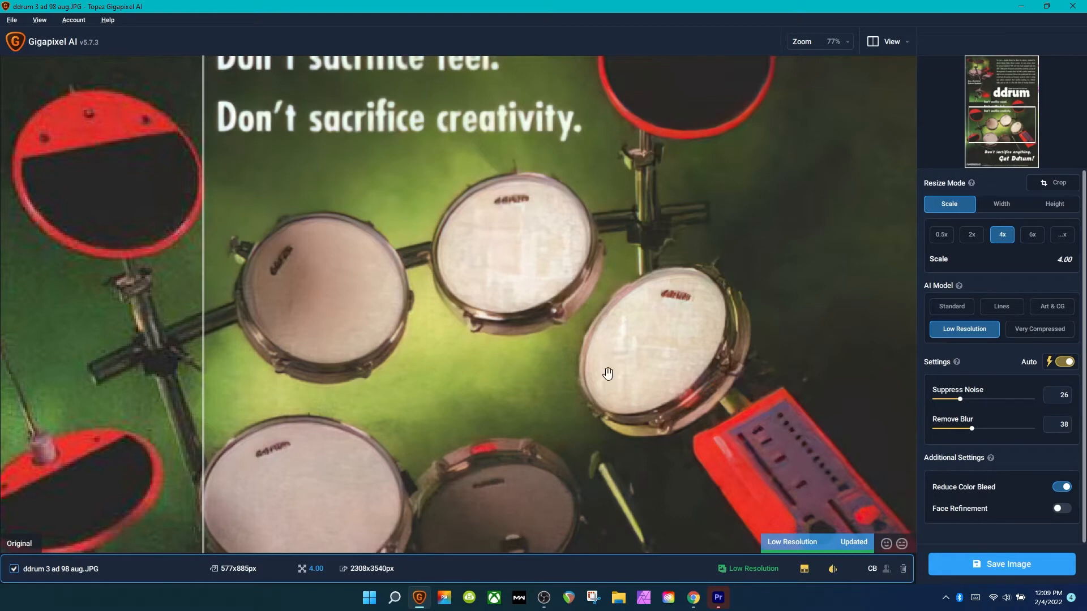
{"action": "mouse_move", "coordinate": [611, 373]}
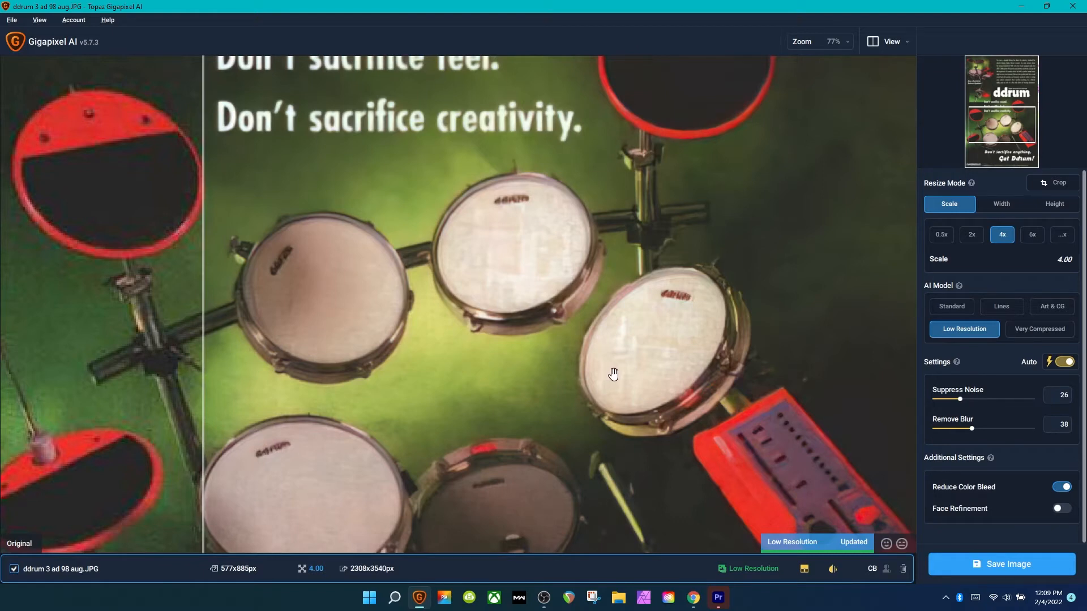
{"action": "mouse_move", "coordinate": [209, 239]}
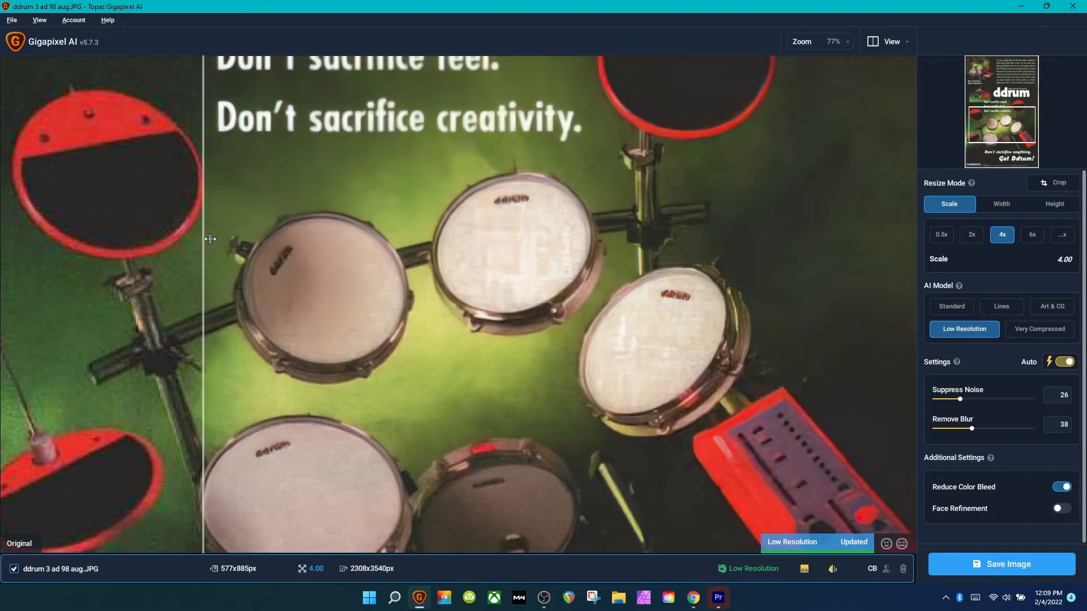
{"action": "mouse_move", "coordinate": [511, 252]}
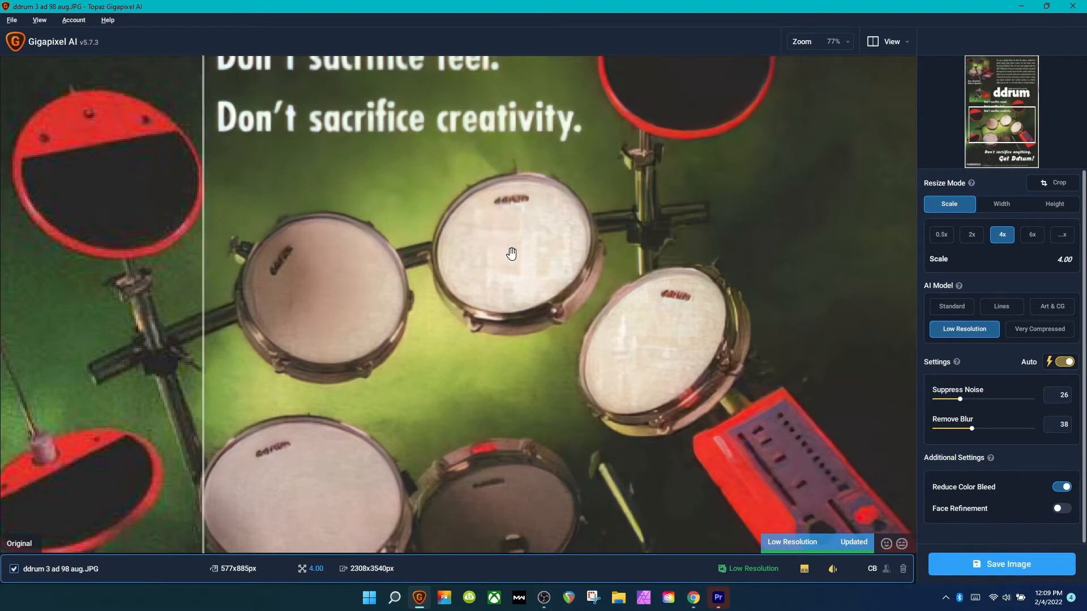
{"action": "scroll", "scroll_direction": "up", "scroll_amount": 3}
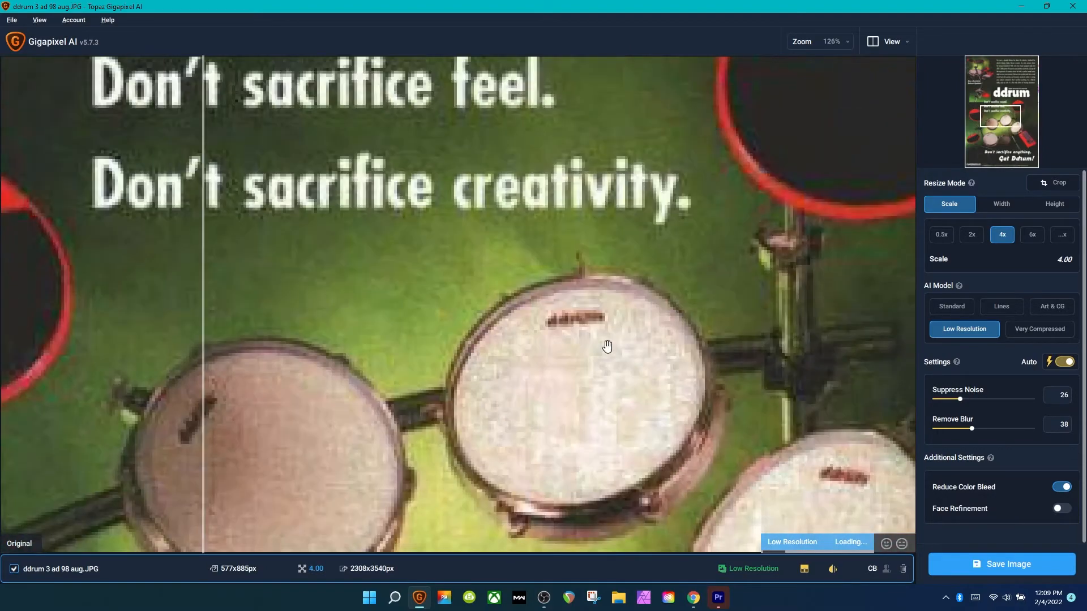
{"action": "scroll", "scroll_direction": "up", "scroll_amount": 3}
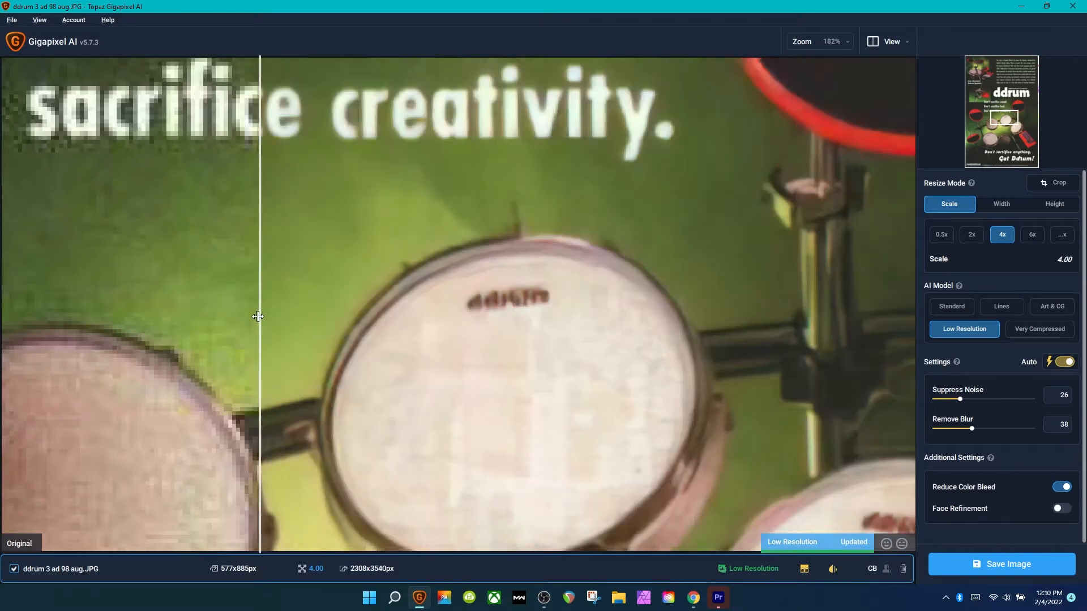
{"action": "mouse_move", "coordinate": [453, 245]}
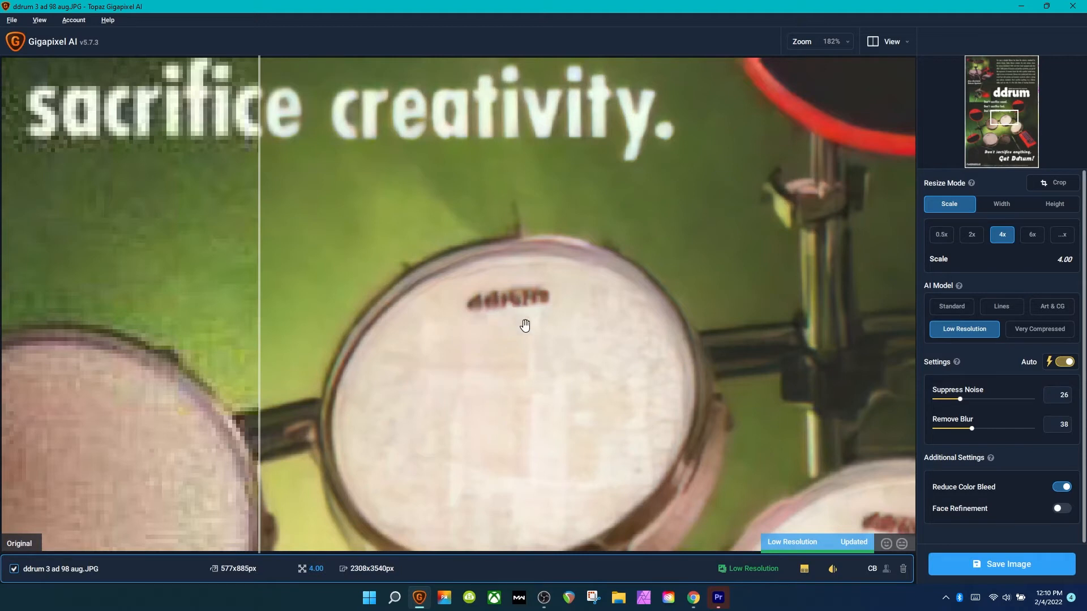
{"action": "mouse_move", "coordinate": [538, 306]}
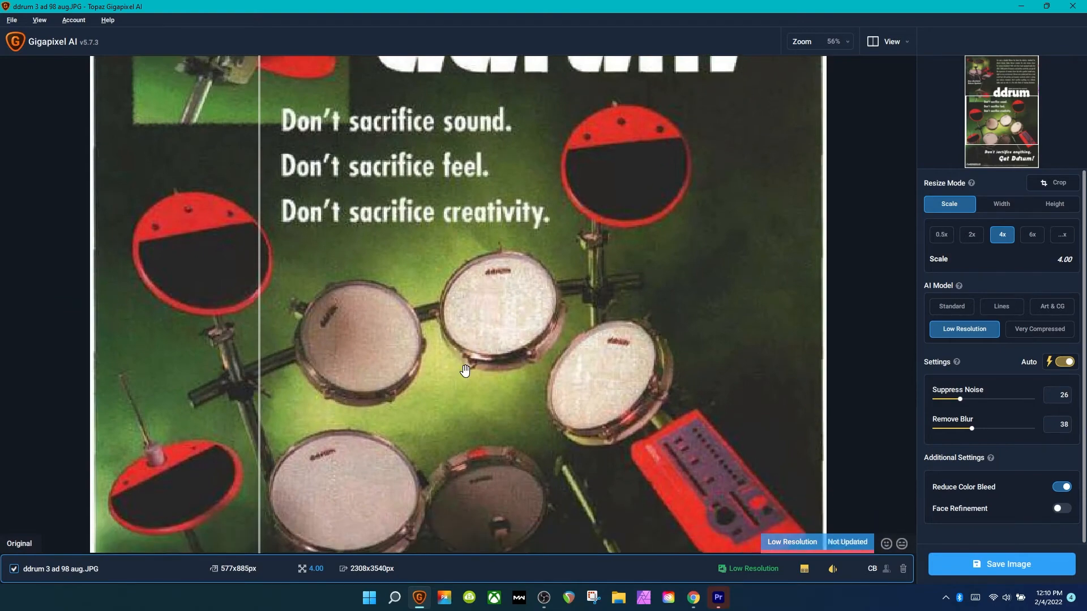
{"action": "scroll", "scroll_direction": "down", "scroll_amount": 3}
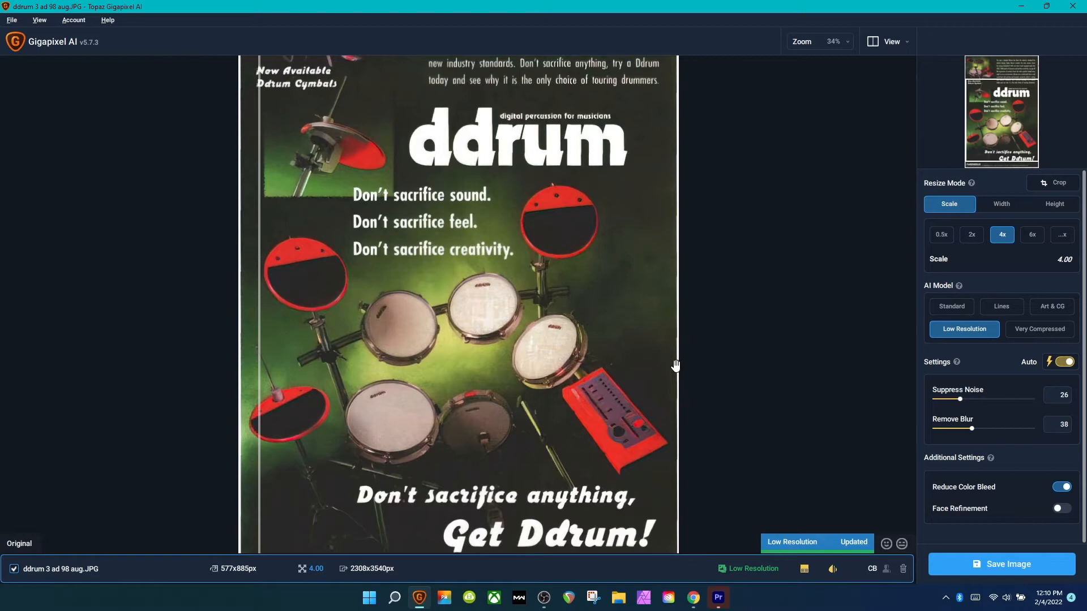
{"action": "mouse_move", "coordinate": [550, 350]}
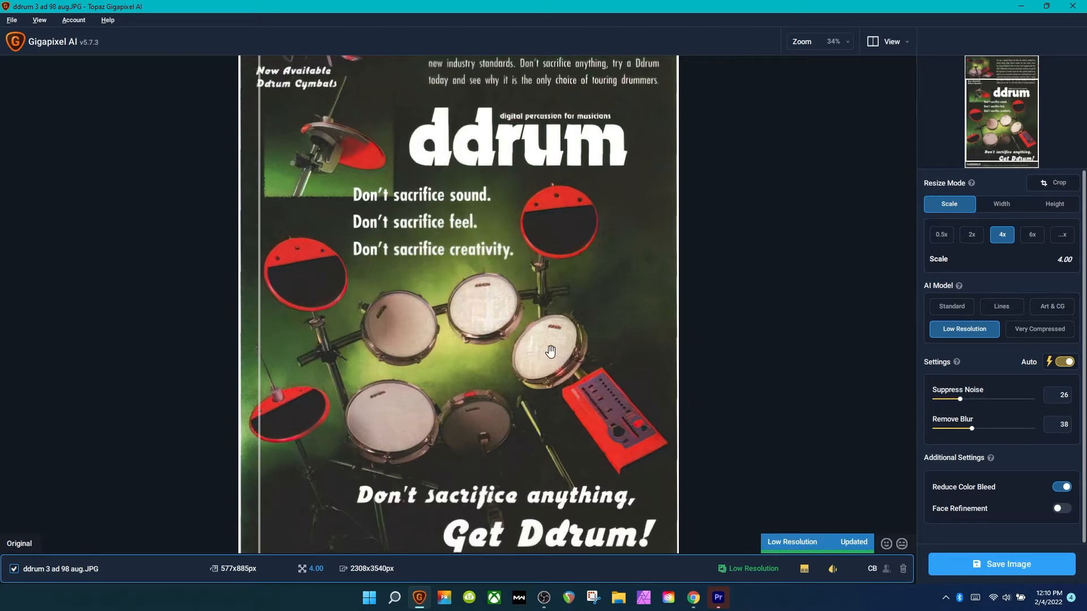
{"action": "mouse_move", "coordinate": [524, 325]}
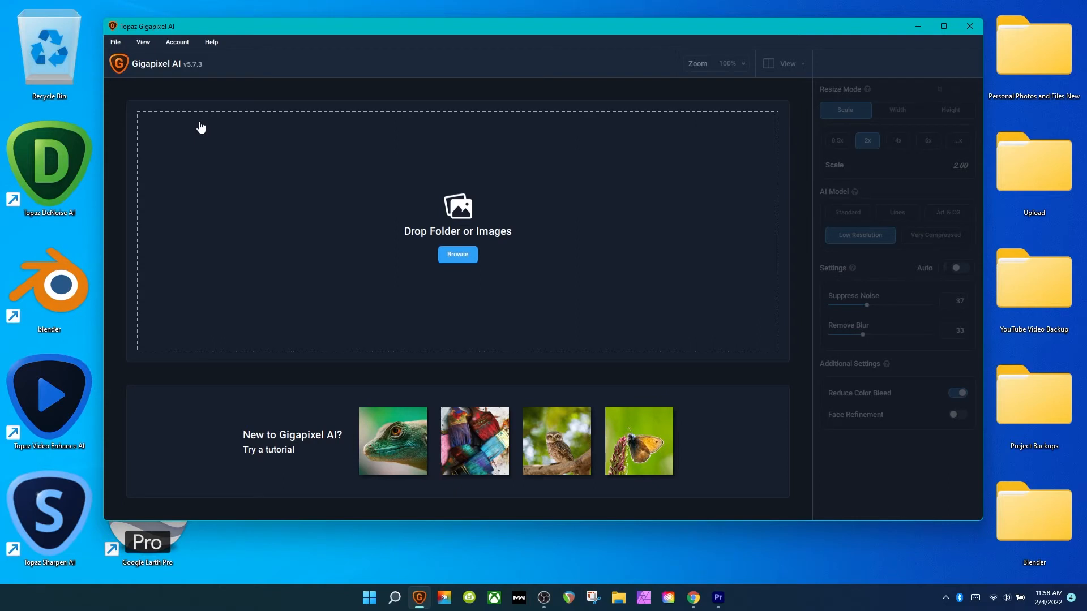
{"action": "mouse_move", "coordinate": [94, 592]}
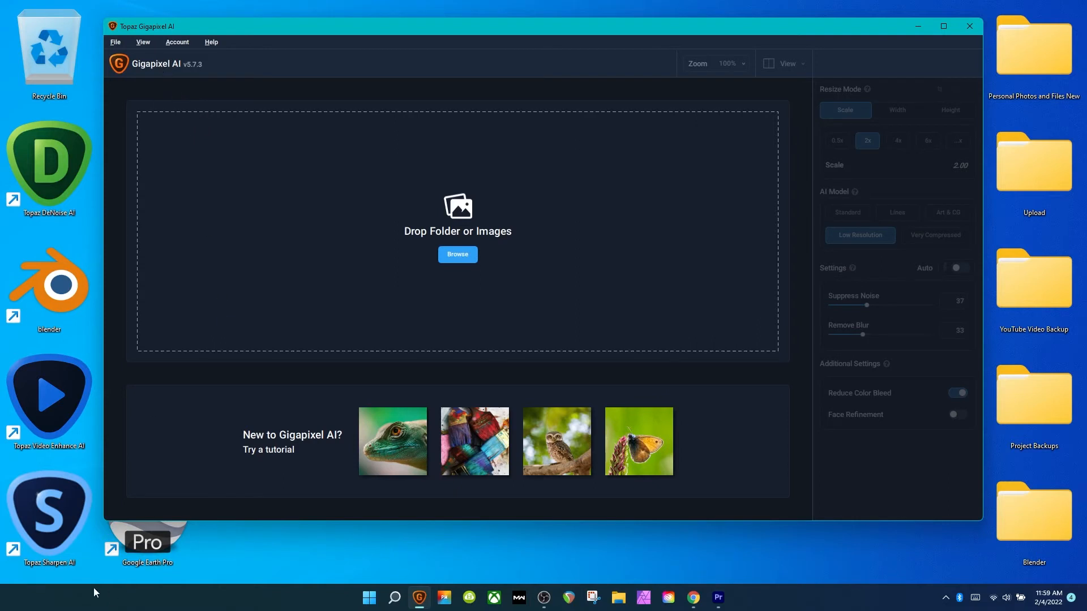
{"action": "mouse_move", "coordinate": [51, 389]}
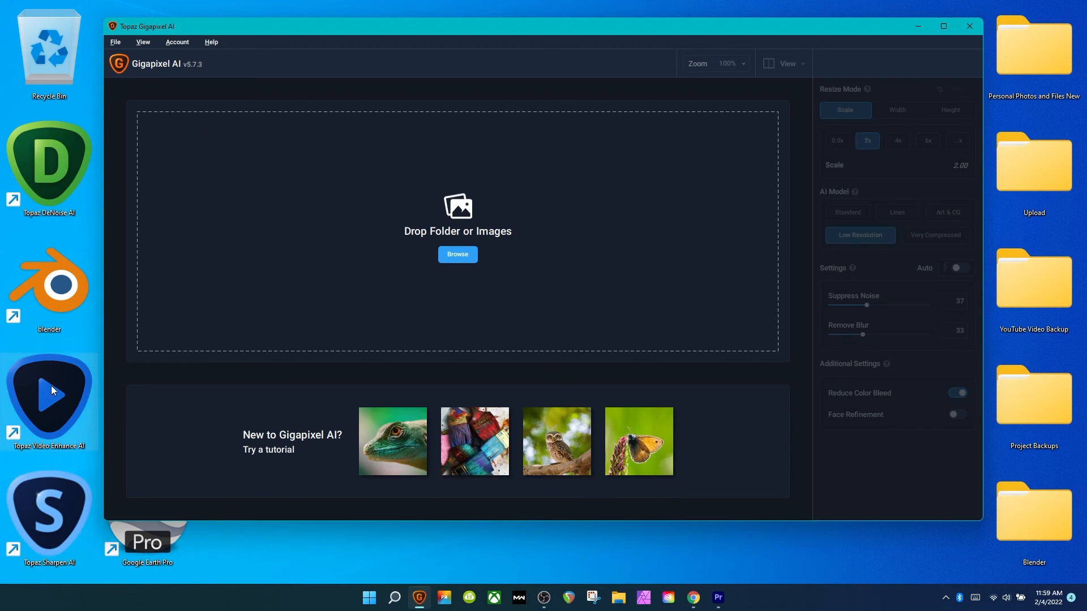
{"action": "mouse_move", "coordinate": [125, 74]}
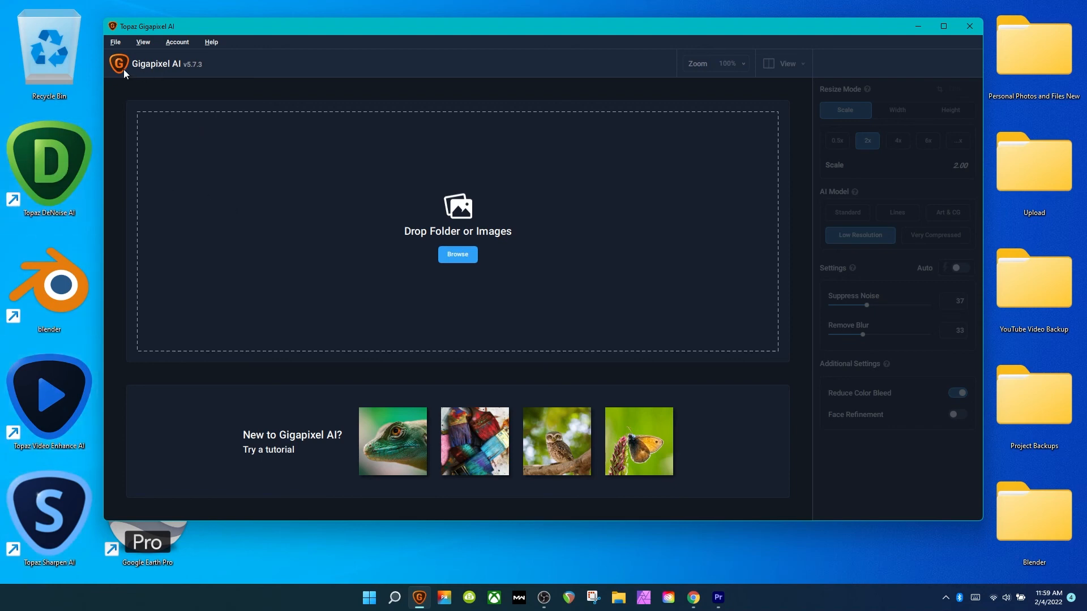
{"action": "mouse_move", "coordinate": [200, 82]}
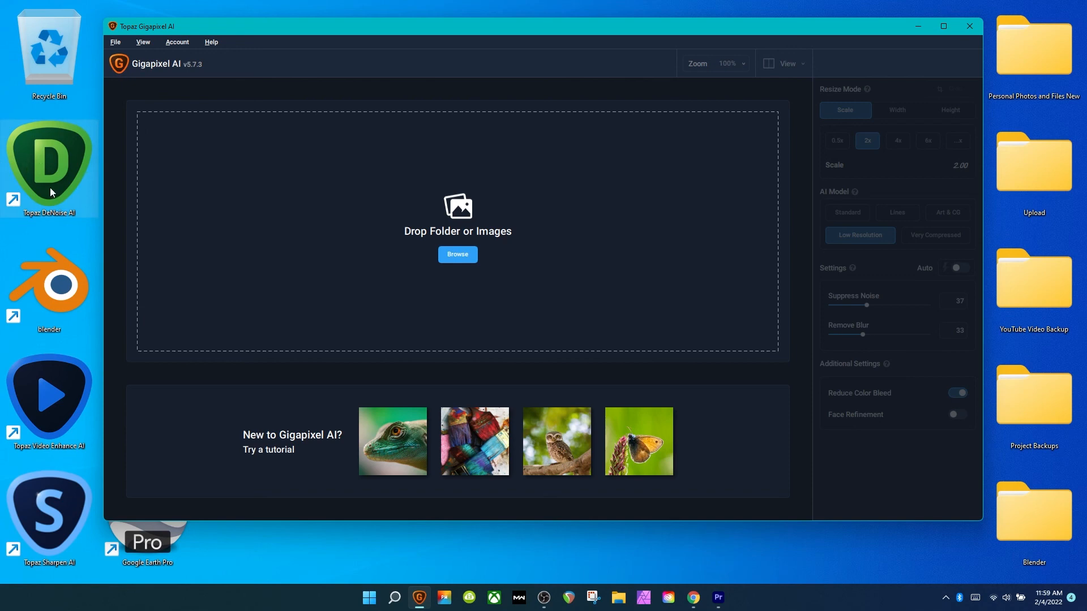
{"action": "mouse_move", "coordinate": [67, 397]}
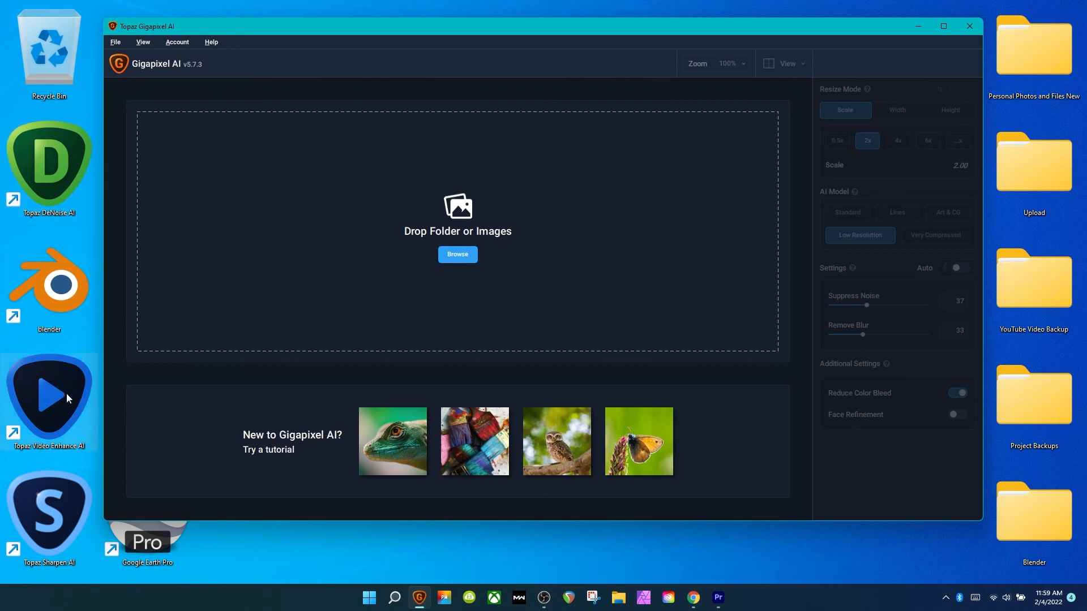